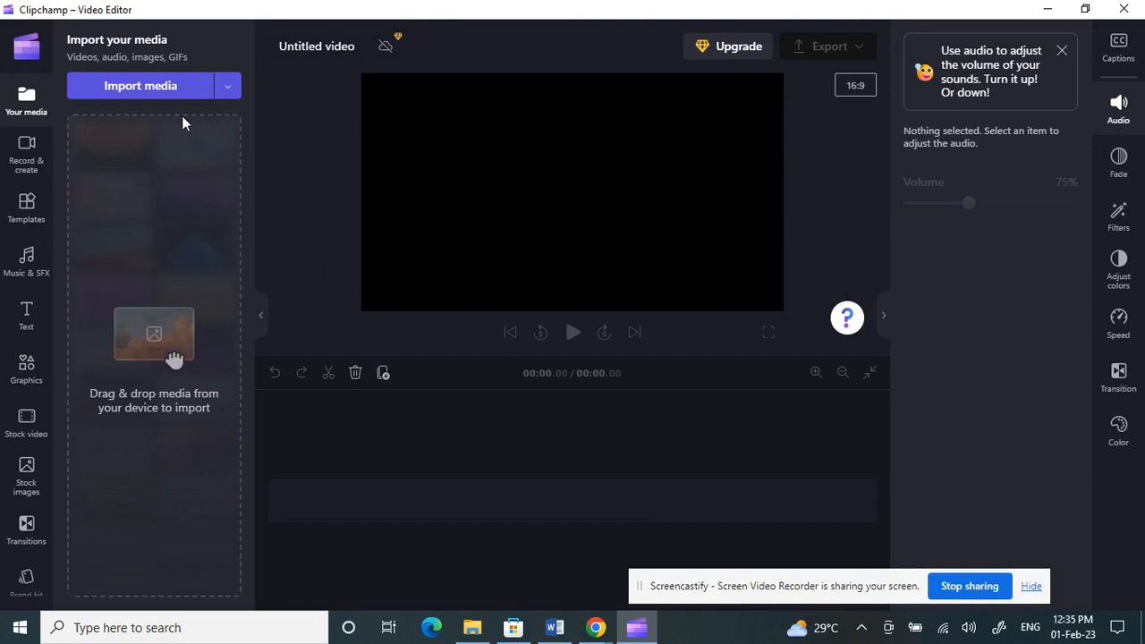
pyautogui.moveTo(187, 151)
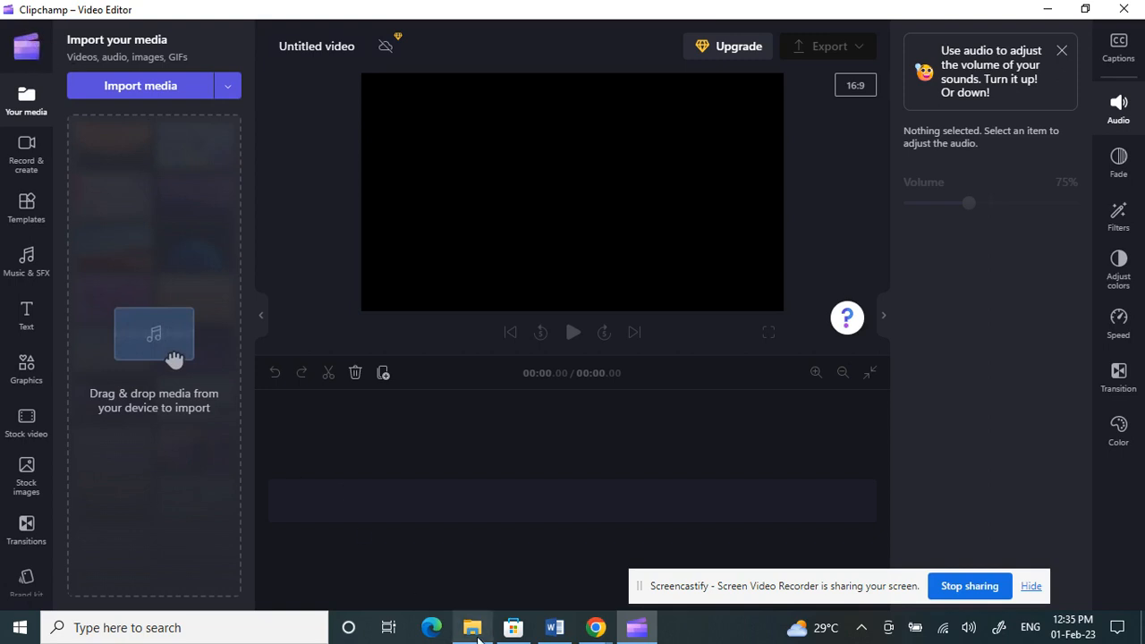
# - Import the Spotify-link-to-Instagram-bio tutorial MP4 and place it on the timeline
pyautogui.click(472, 627)
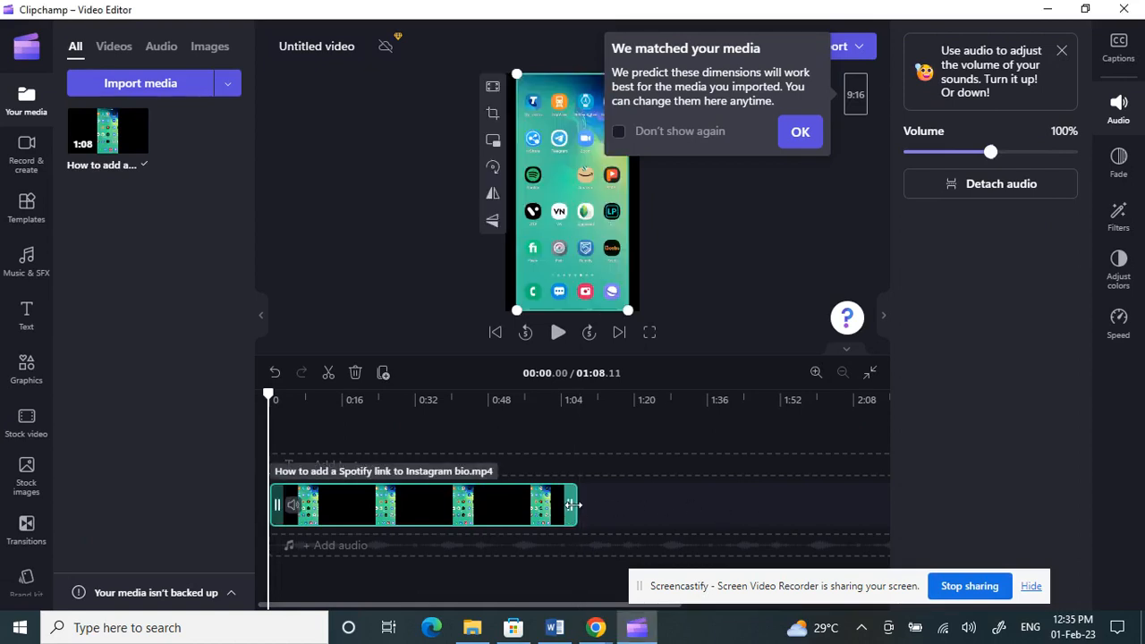
pyautogui.click(816, 373)
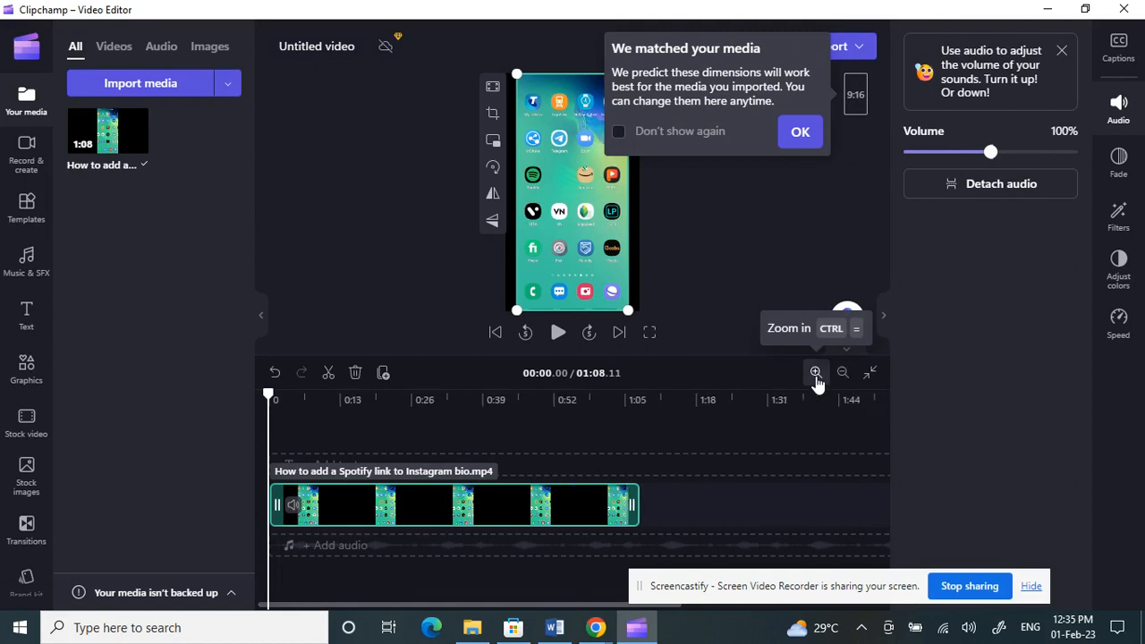
# - Zoom the timeline in further so the tutorial clip spans more of the track
pyautogui.click(816, 372)
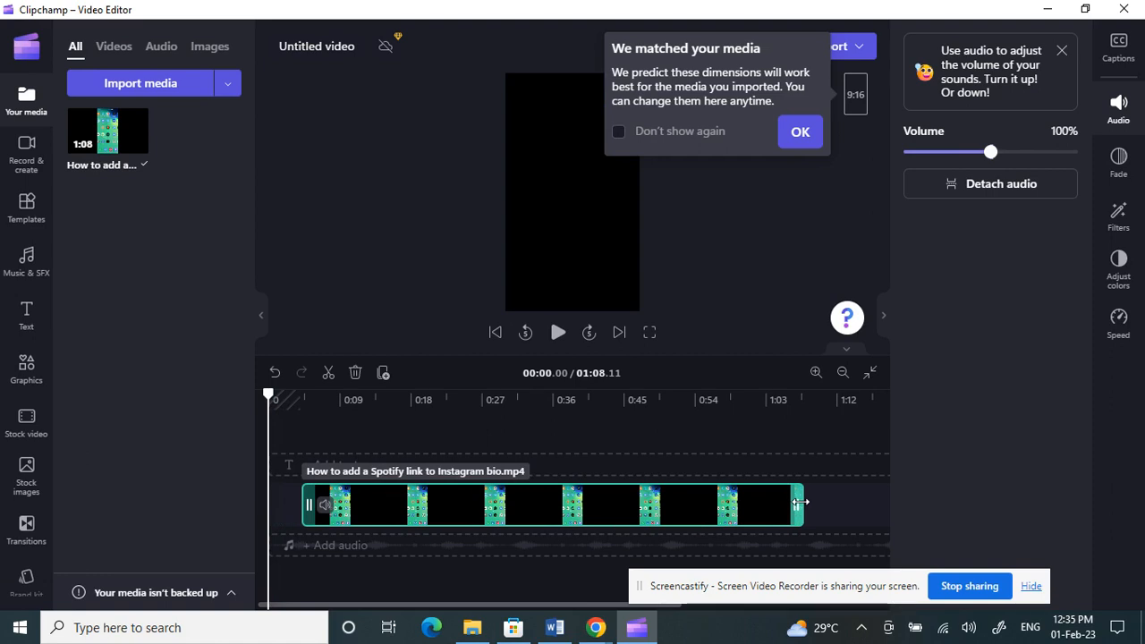
# - Trim the tutorial clip's end so the video runs 00:59.93
pyautogui.click(558, 331)
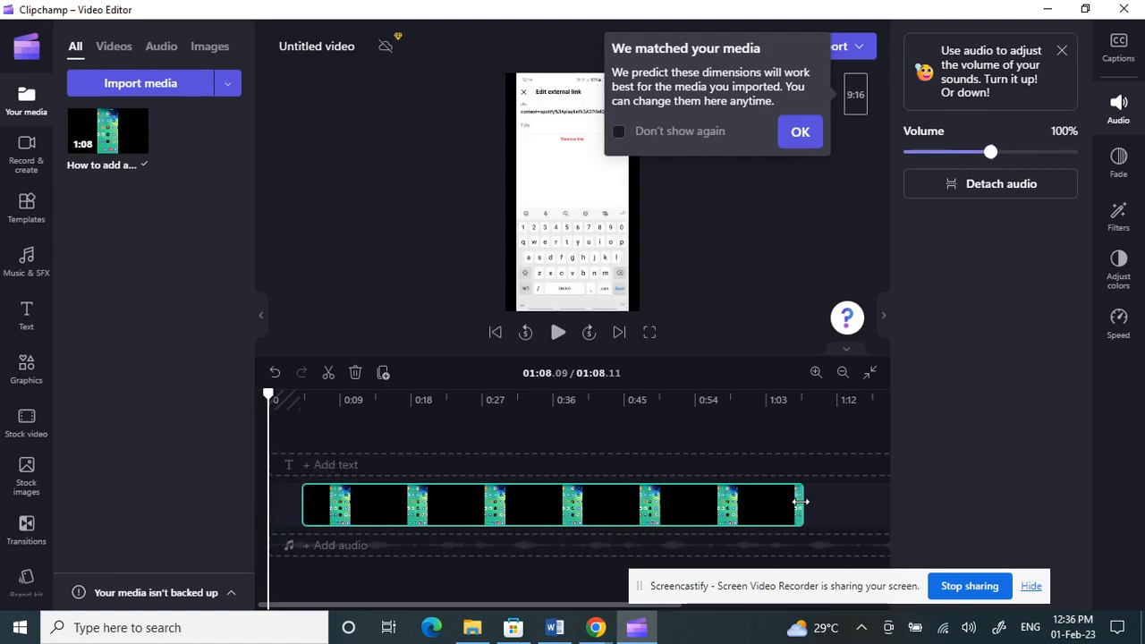
pyautogui.moveTo(801, 504); pyautogui.dragTo(765, 508)
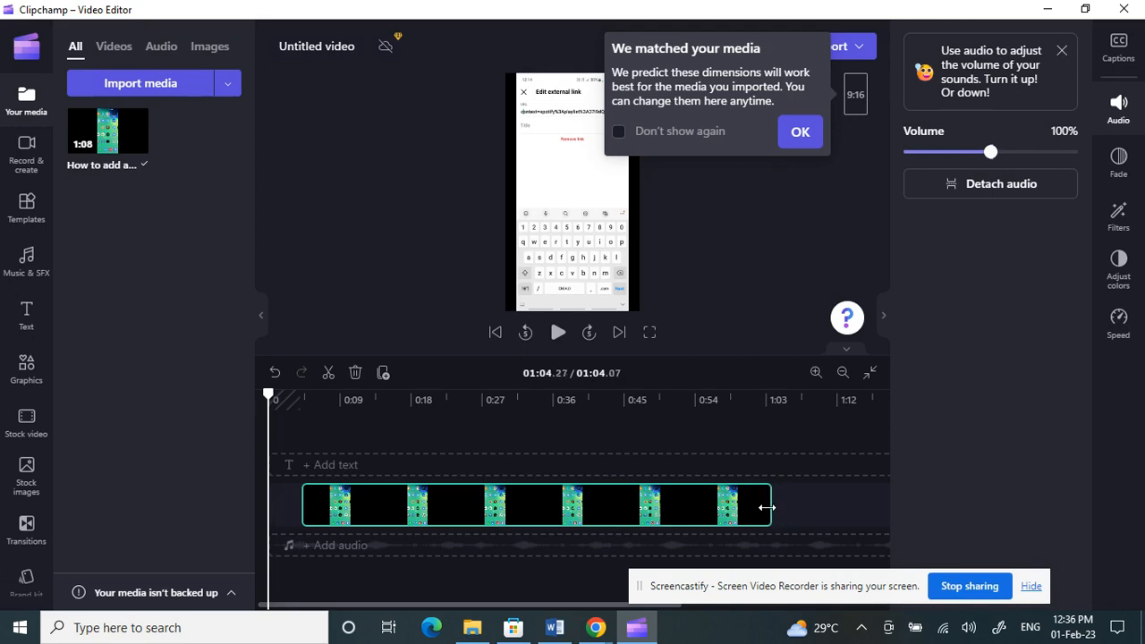
pyautogui.moveTo(767, 508); pyautogui.dragTo(755, 508)
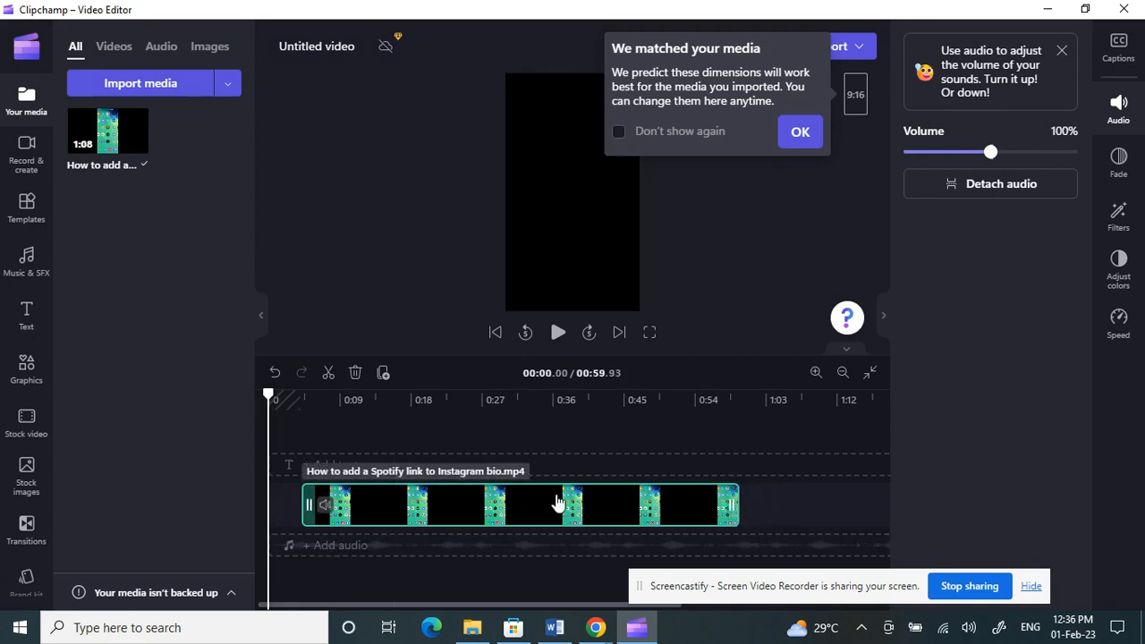
pyautogui.moveTo(454, 513)
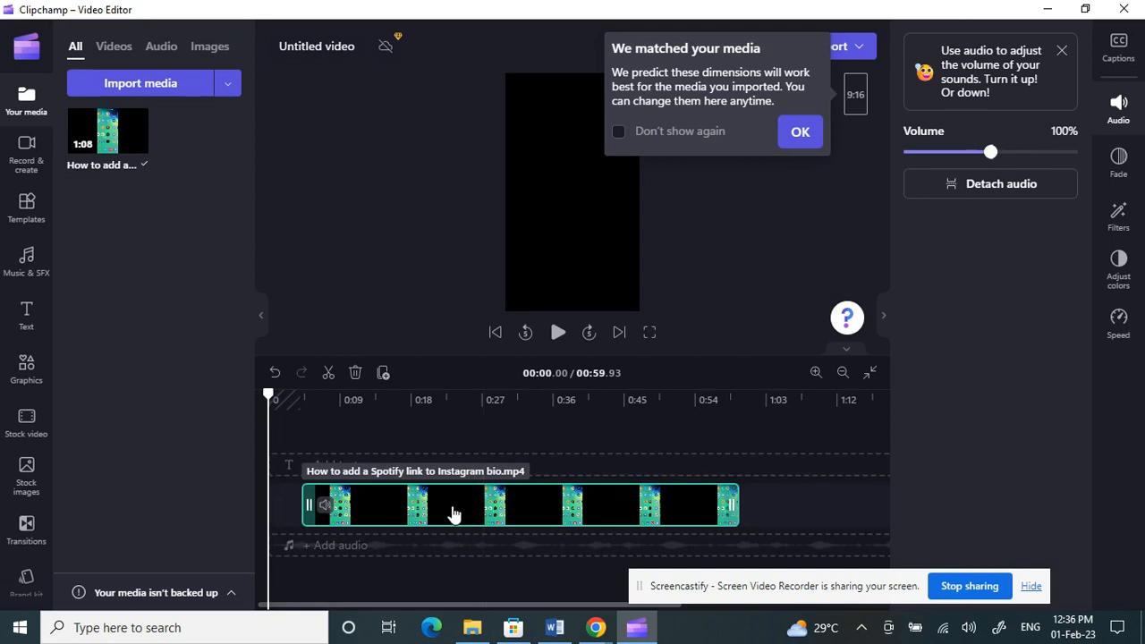
pyautogui.moveTo(598, 585)
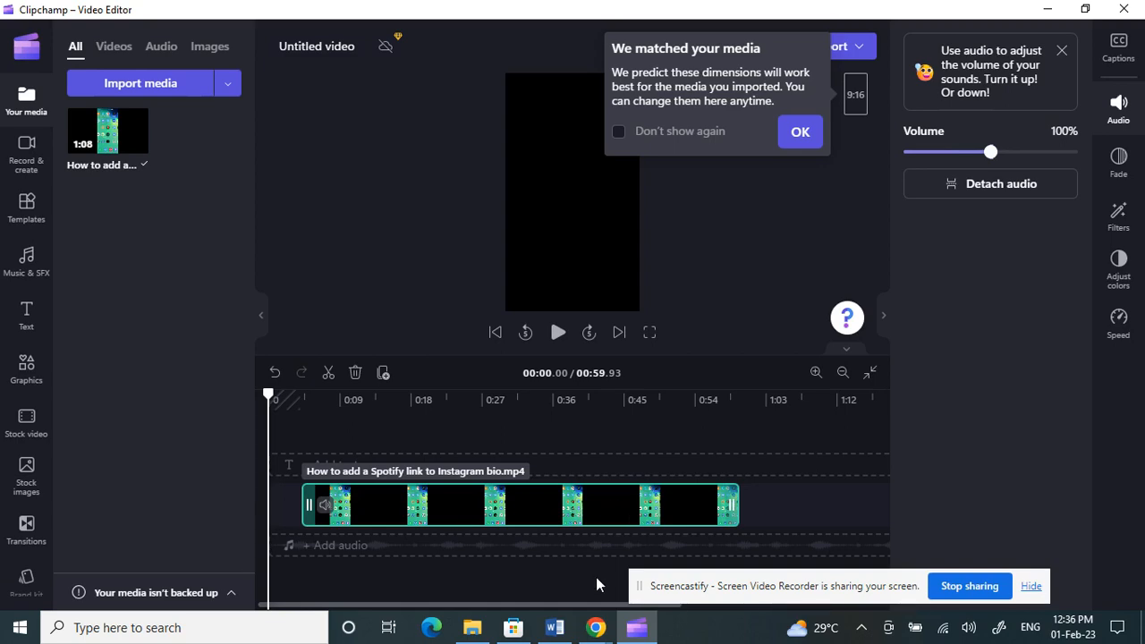